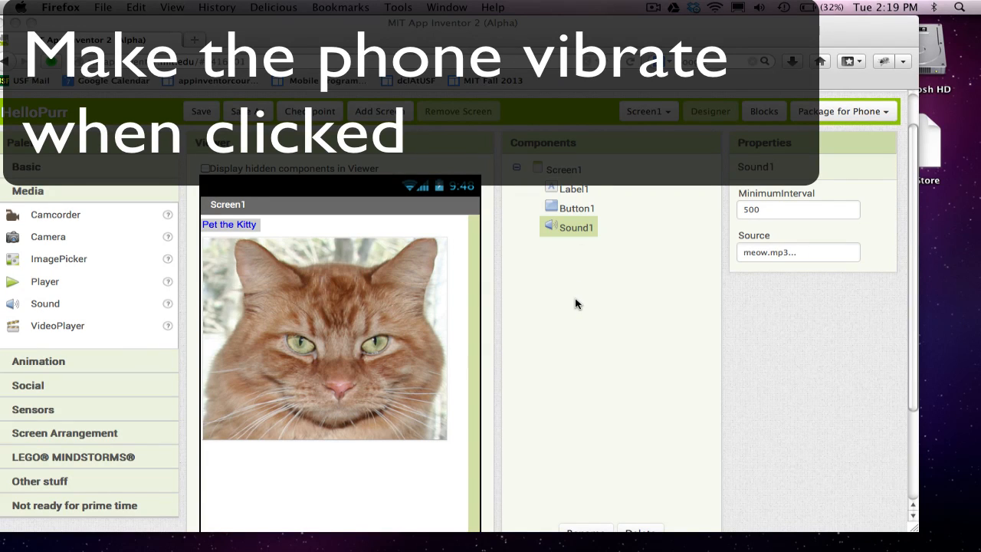
{"action": "mouse_move", "coordinate": [502, 277]}
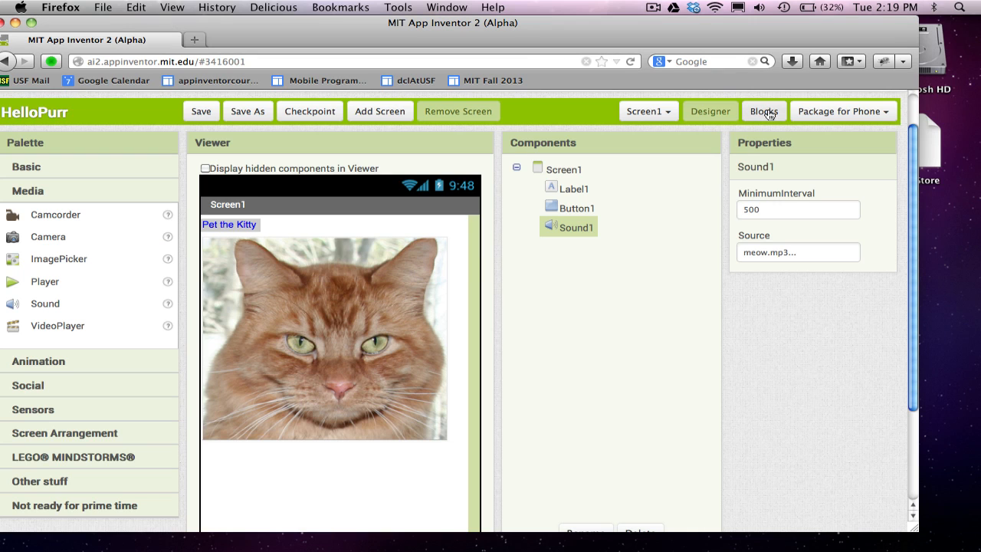
Switch HelloPurr from the Designer to the Blocks Editor
{"action": "left_click", "coordinate": [763, 111]}
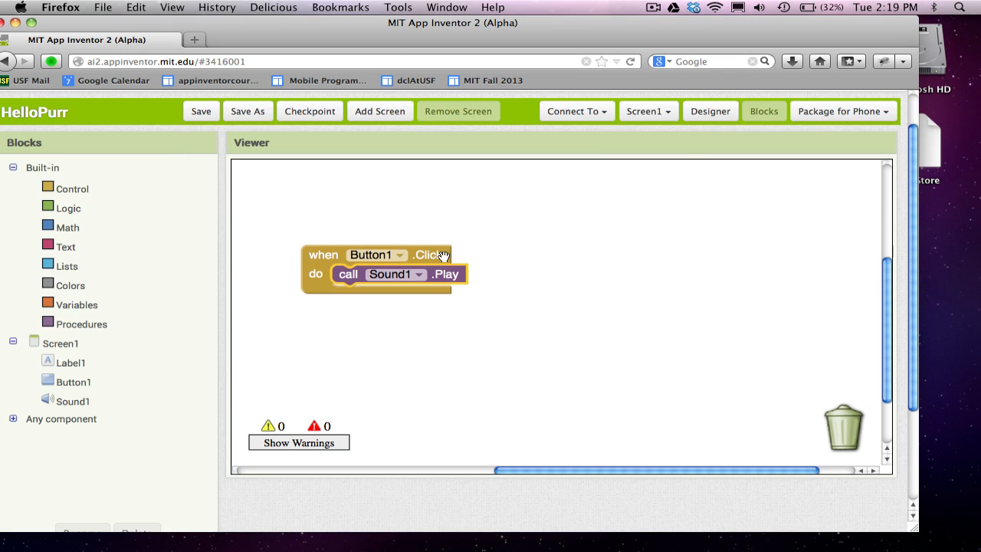
{"action": "mouse_move", "coordinate": [567, 517]}
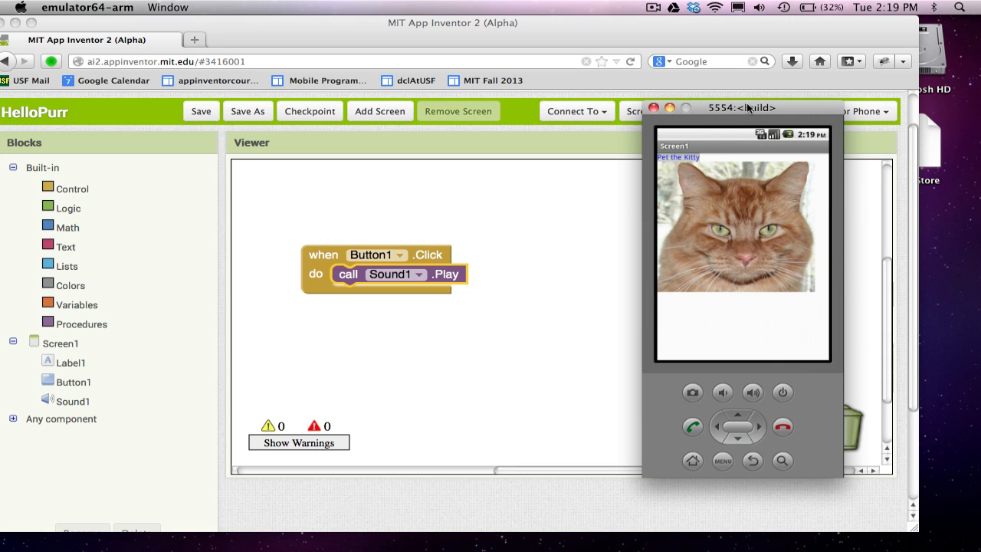
{"action": "mouse_move", "coordinate": [497, 205]}
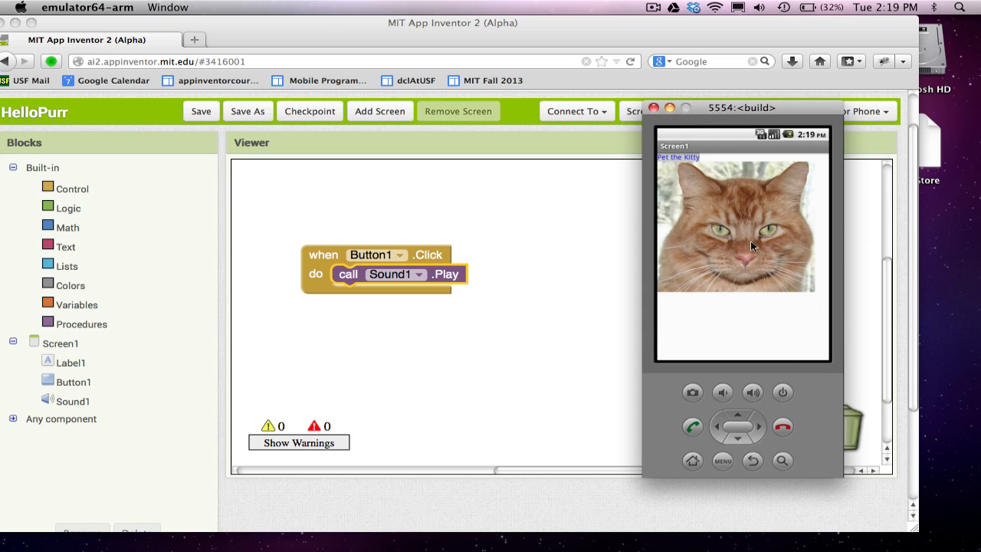
{"action": "mouse_move", "coordinate": [586, 269]}
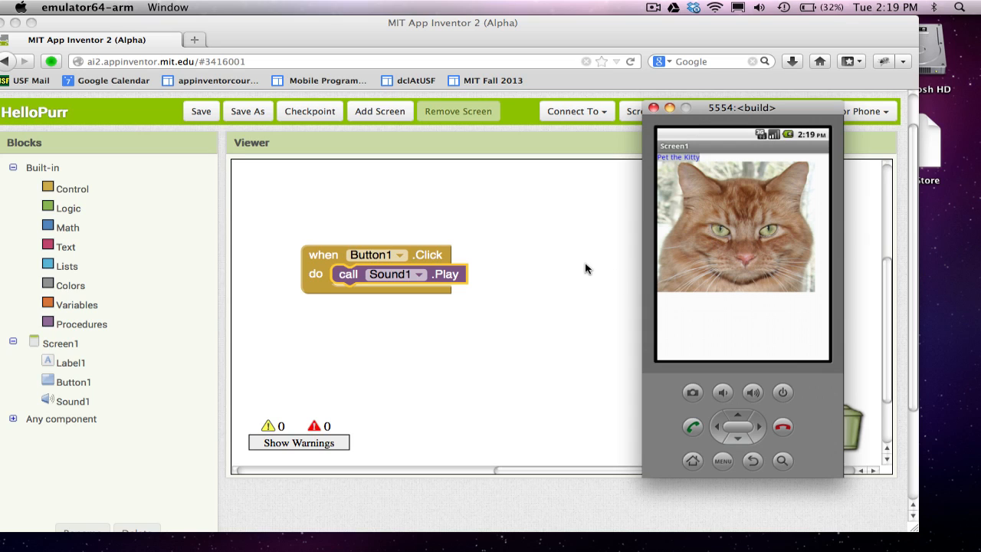
{"action": "mouse_move", "coordinate": [435, 254]}
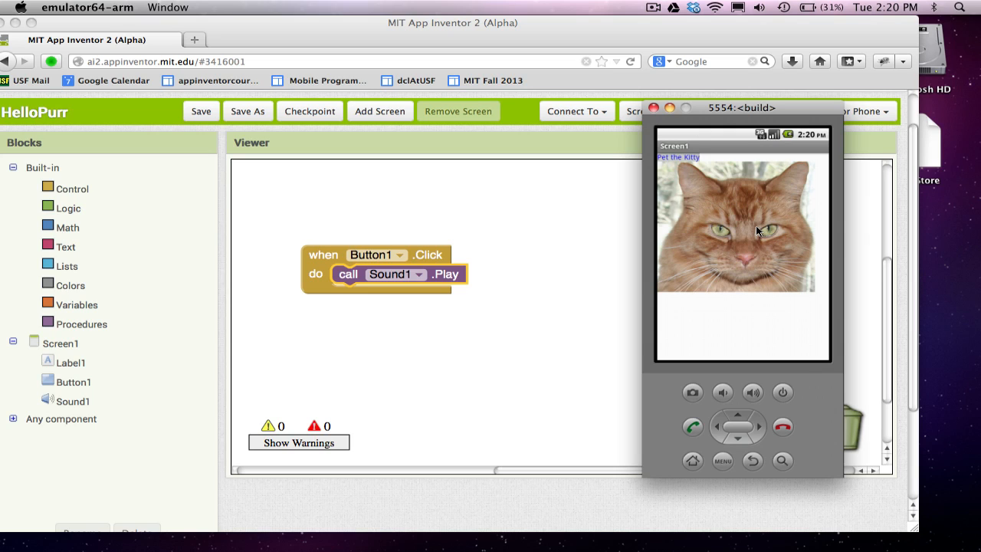
{"action": "mouse_move", "coordinate": [707, 267]}
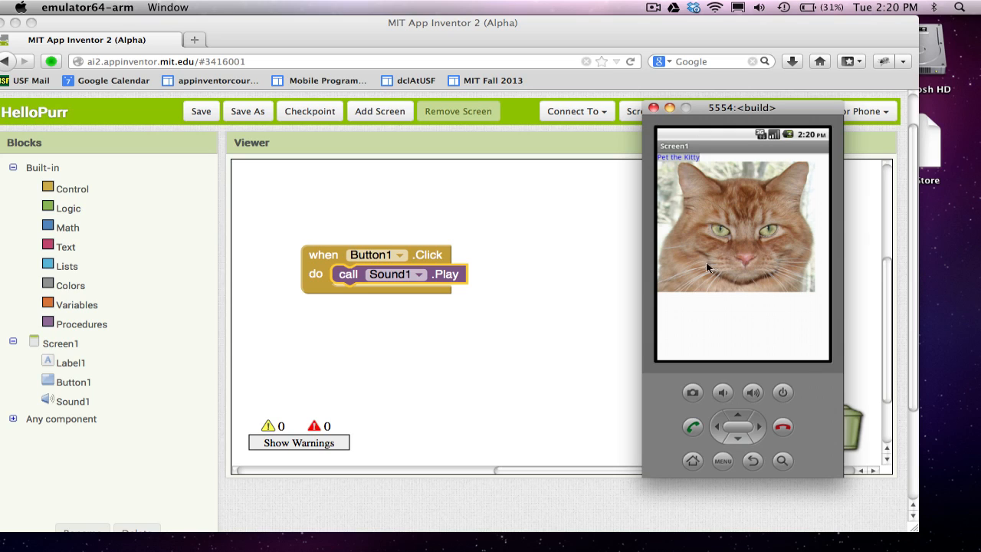
{"action": "mouse_move", "coordinate": [727, 266]}
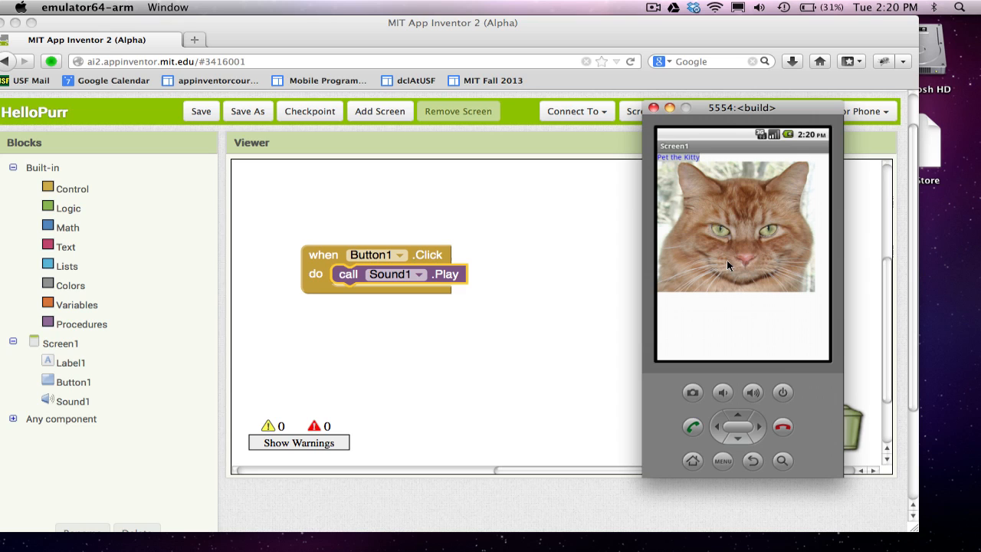
{"action": "mouse_move", "coordinate": [429, 257]}
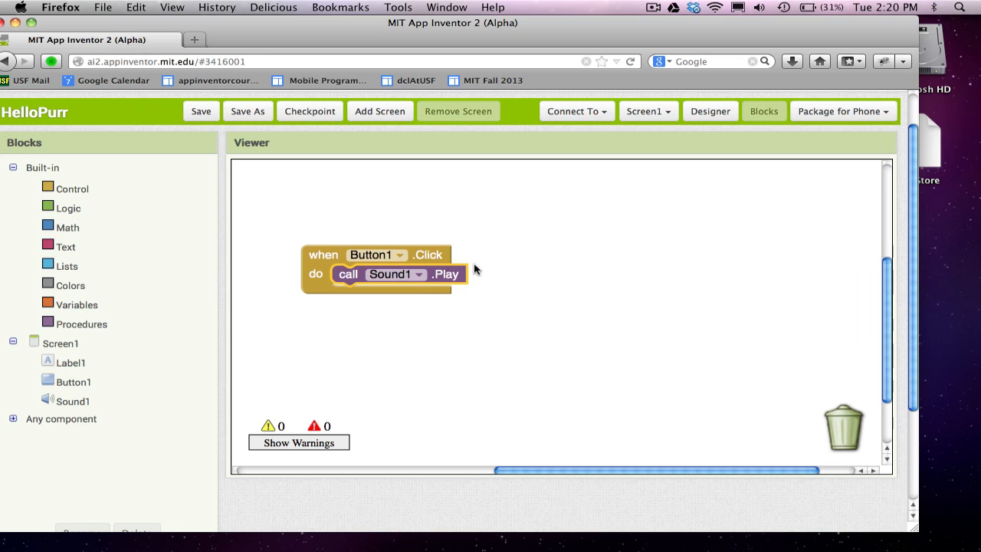
{"action": "mouse_move", "coordinate": [477, 281]}
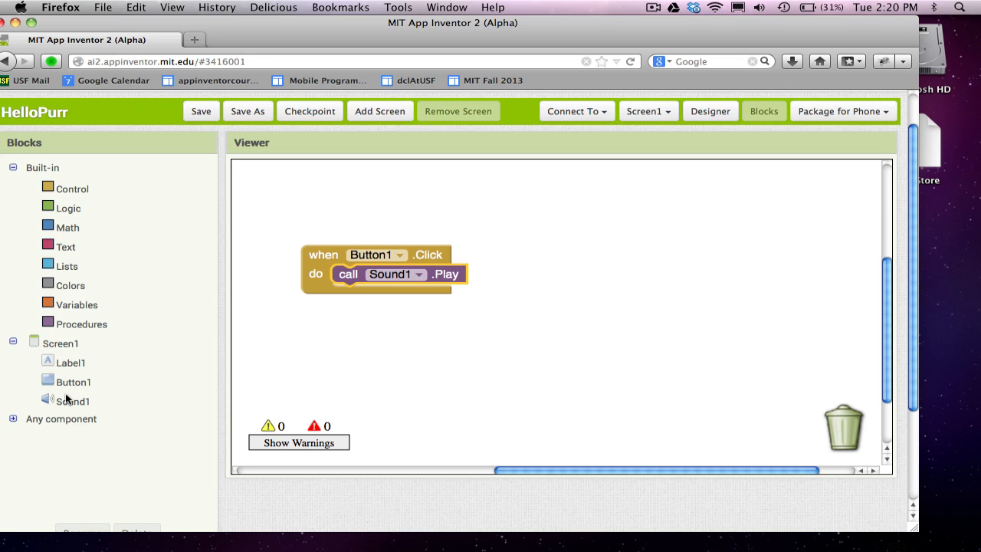
Open the Sound1 blocks drawer to find the Sound1.Vibrate call
{"action": "left_click", "coordinate": [73, 400]}
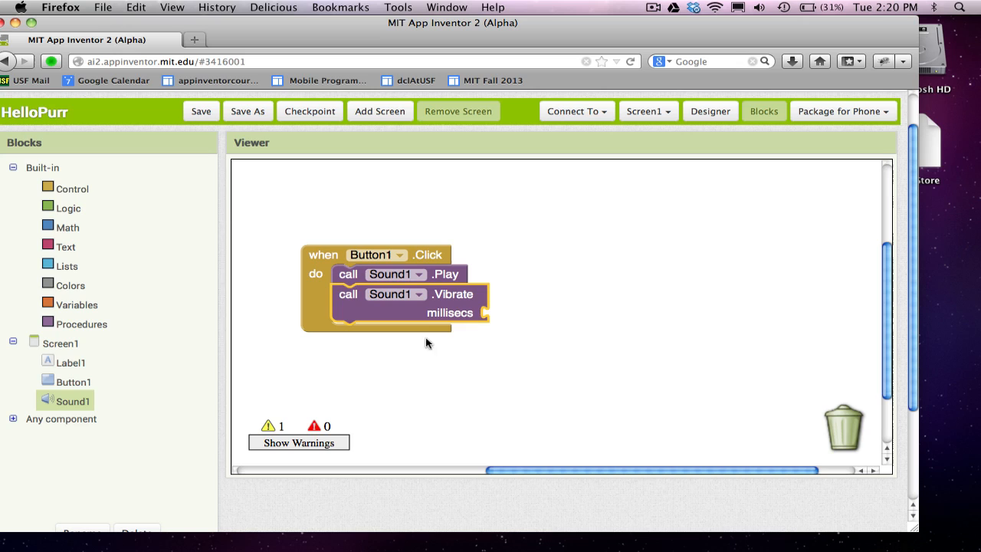
{"action": "mouse_move", "coordinate": [437, 407]}
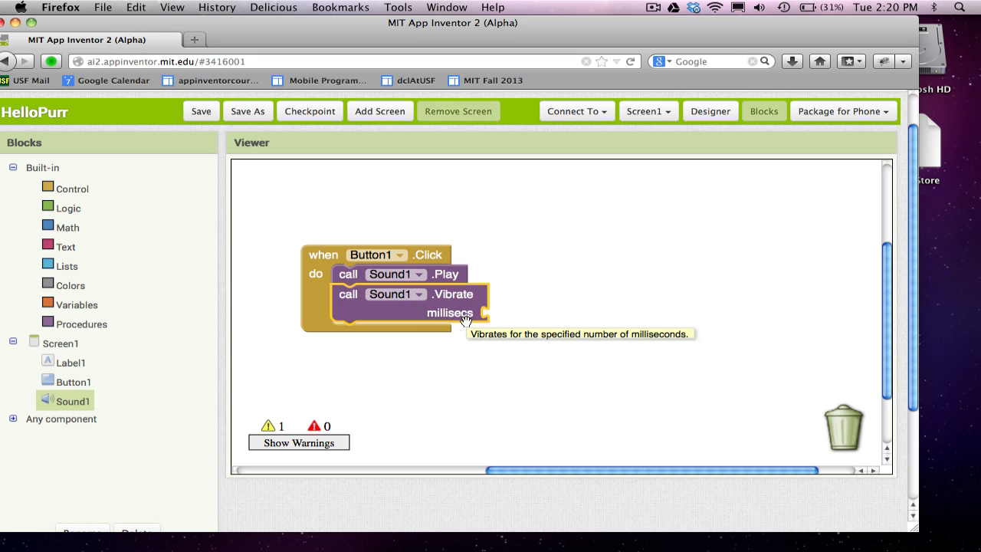
{"action": "mouse_move", "coordinate": [463, 302]}
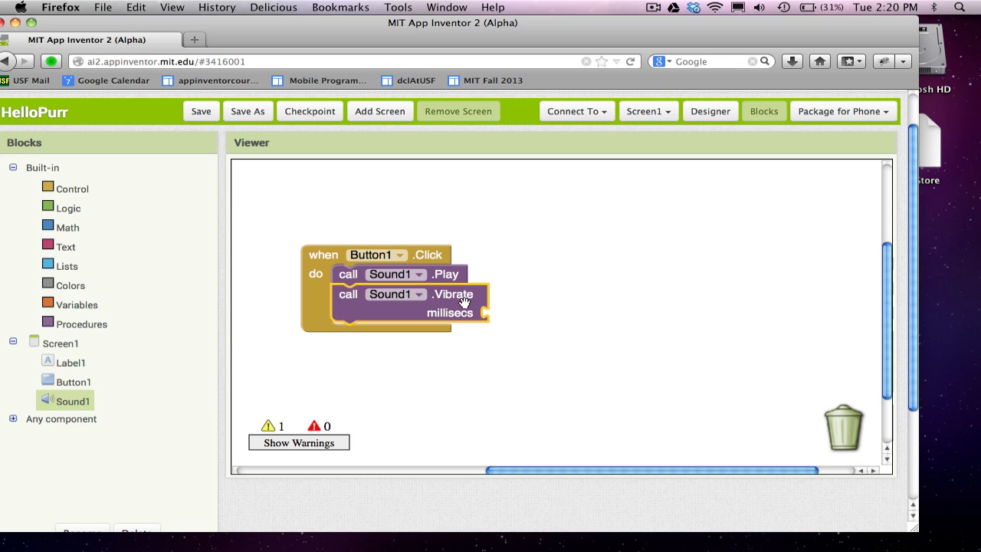
Plug a Math number block into Vibrate's millisecs socket and set it to 500
{"action": "left_click", "coordinate": [67, 227]}
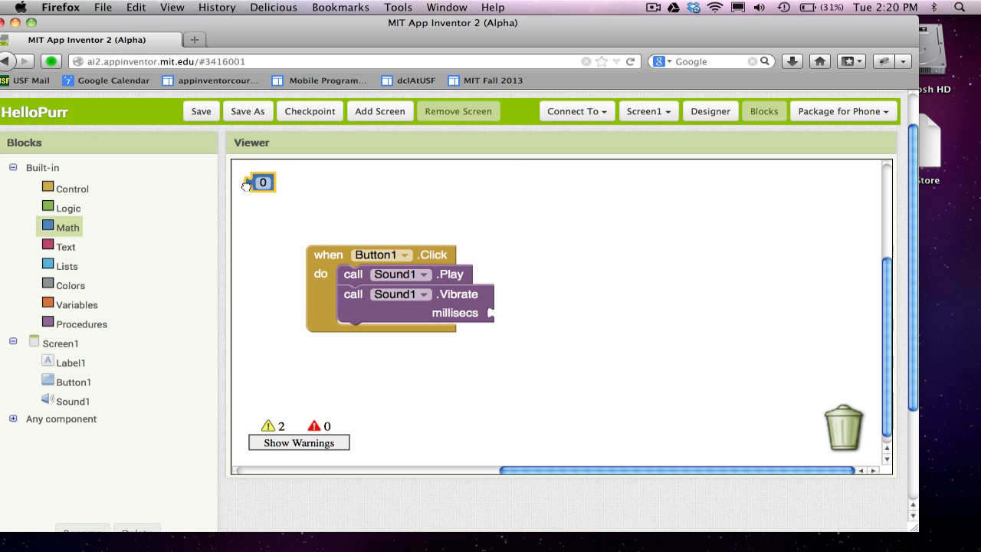
{"action": "left_click_drag", "start_coordinate": [258, 181], "coordinate": [504, 312]}
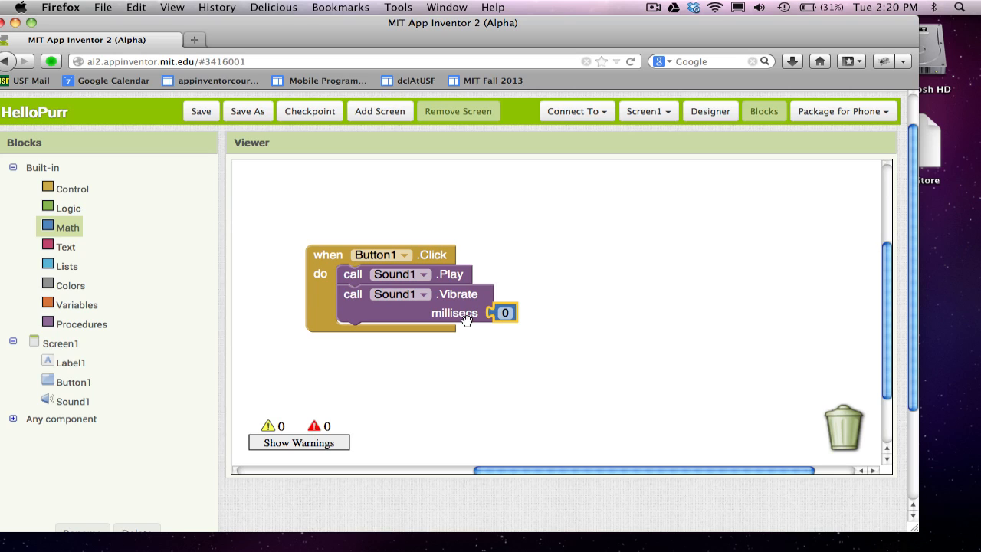
{"action": "mouse_move", "coordinate": [460, 312]}
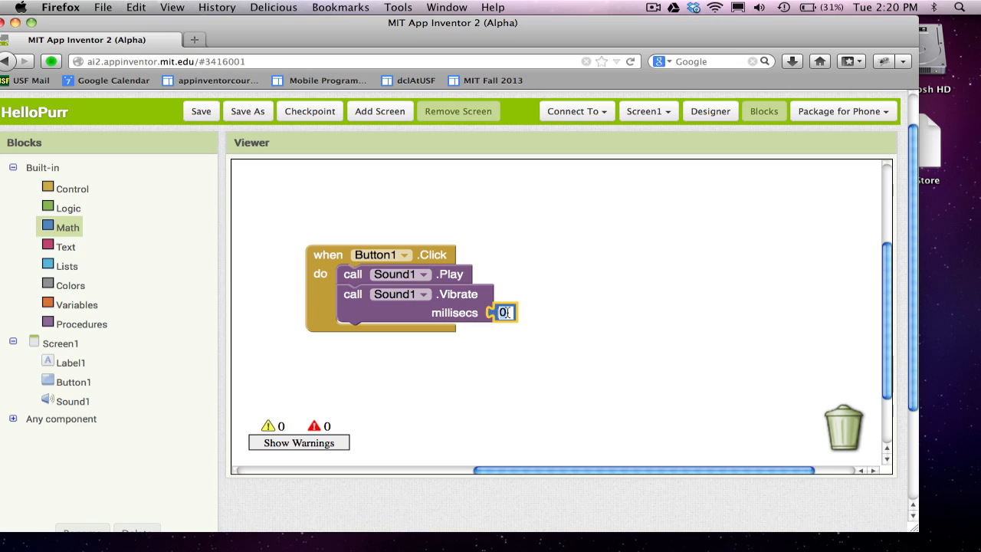
{"action": "type", "text": "1000"}
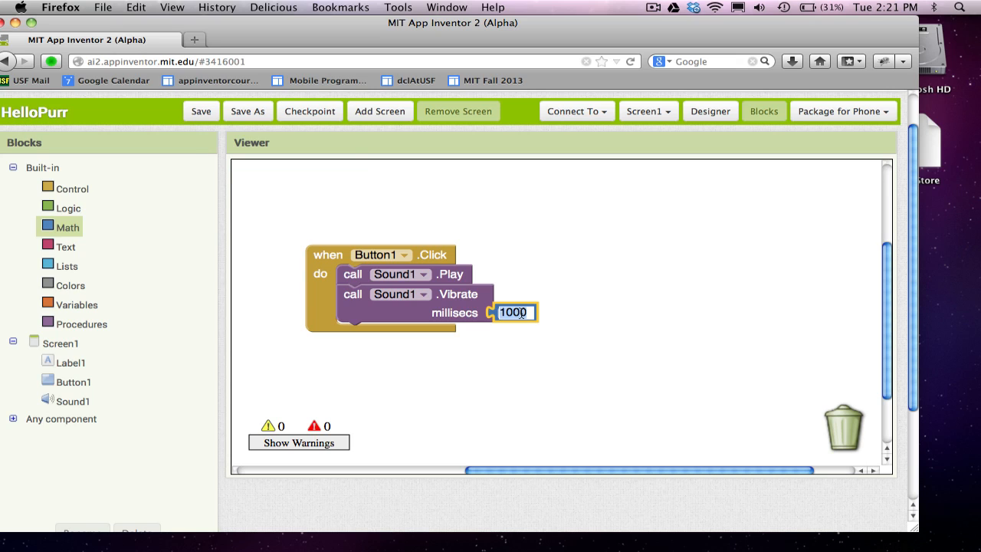
{"action": "type", "text": "500"}
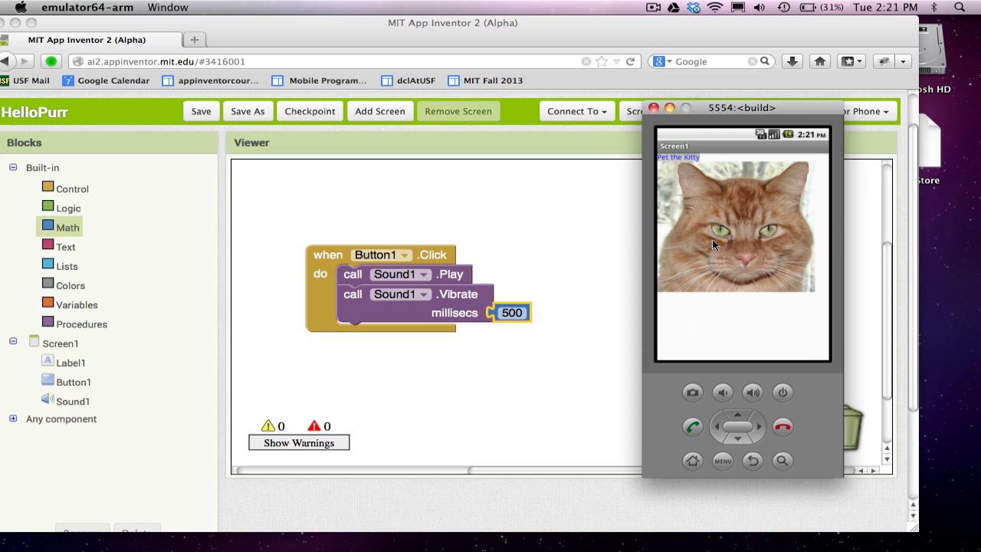
{"action": "mouse_move", "coordinate": [702, 262]}
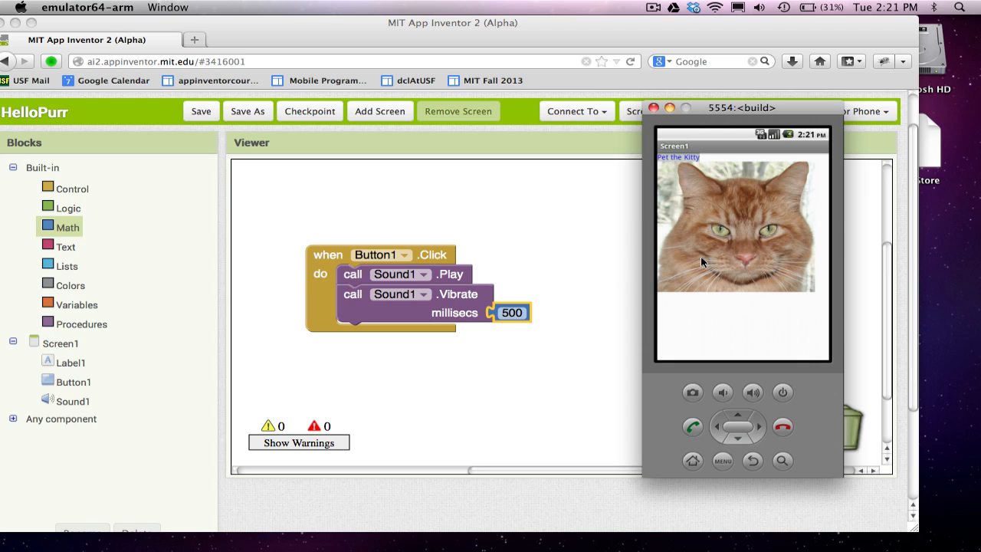
{"action": "mouse_move", "coordinate": [458, 341]}
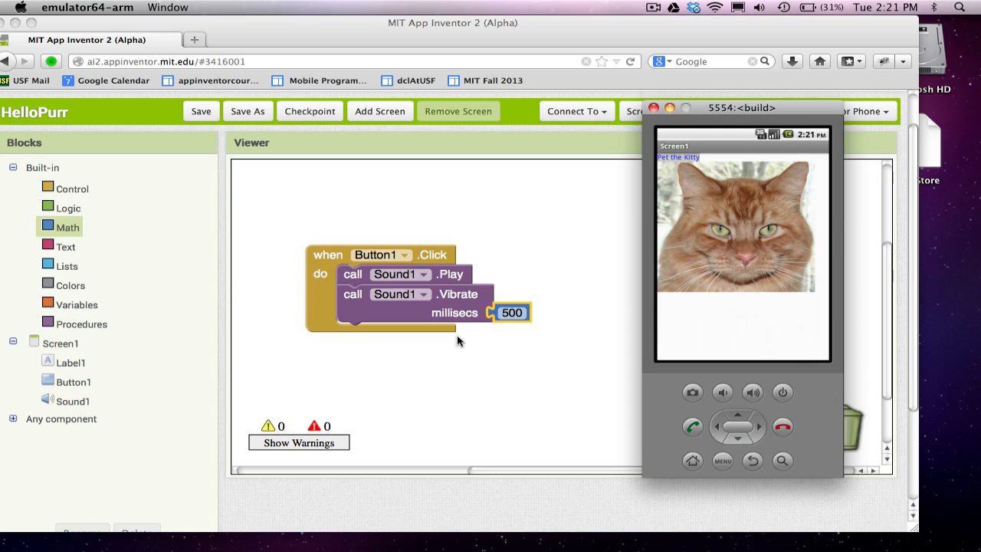